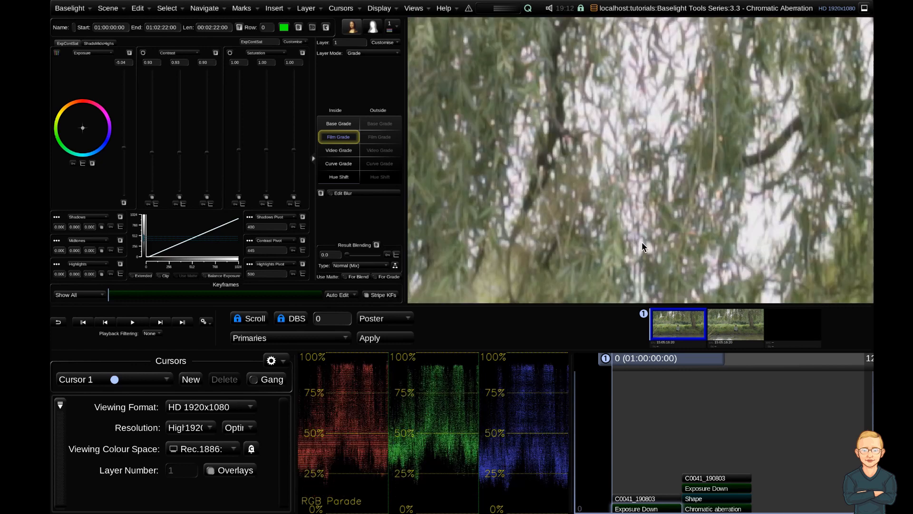
{"action": "mouse_move", "coordinate": [667, 125]}
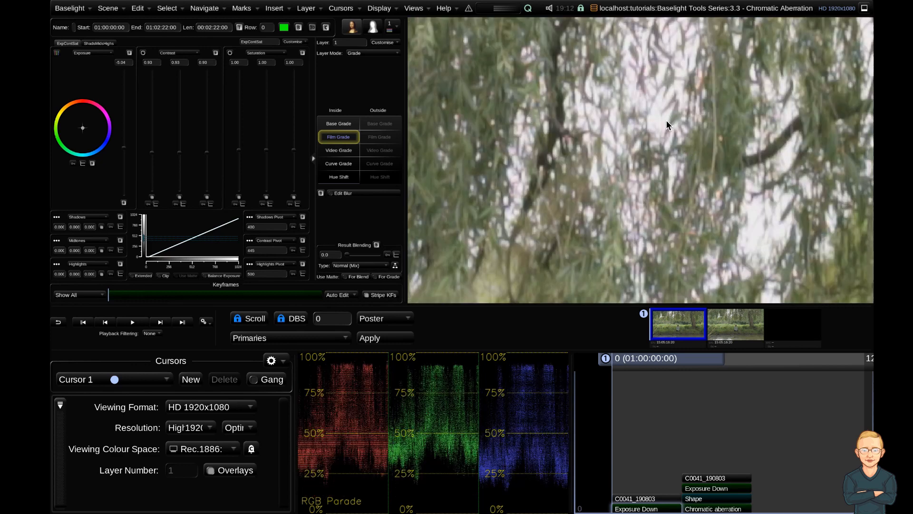
{"action": "mouse_move", "coordinate": [752, 387]}
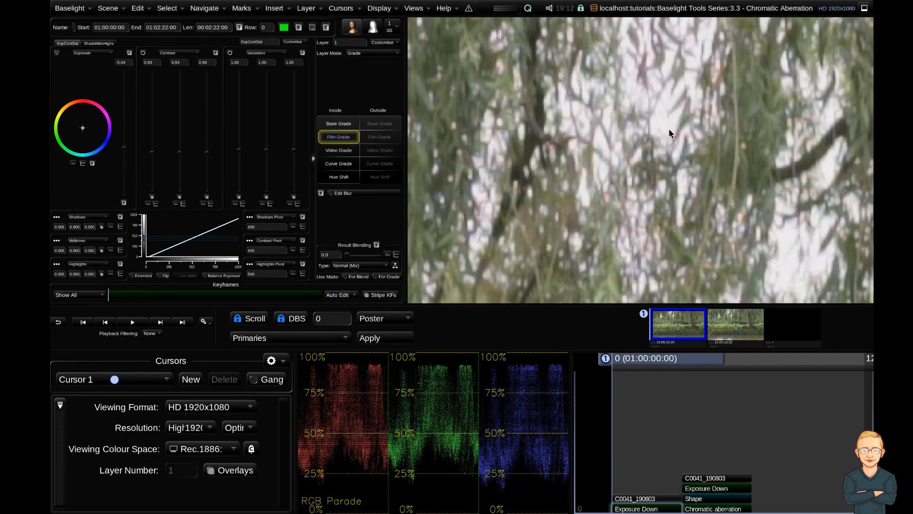
{"action": "mouse_move", "coordinate": [667, 133]}
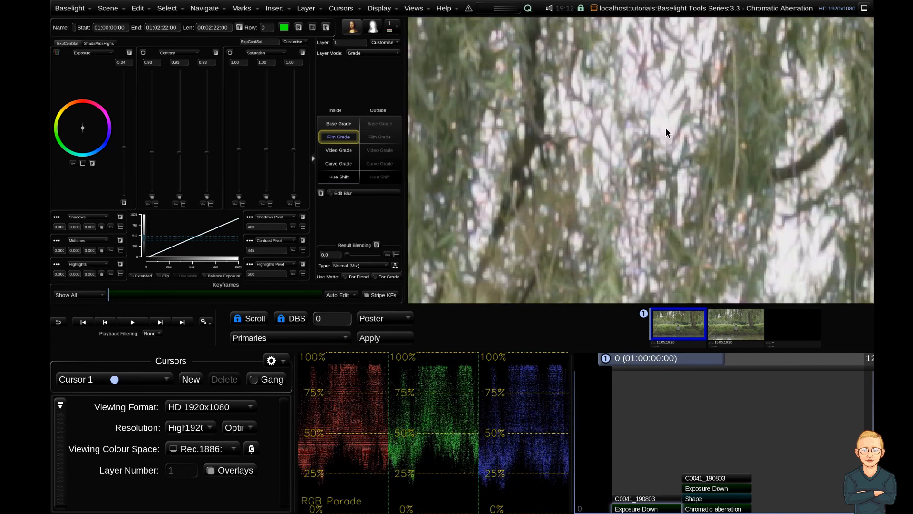
{"action": "mouse_move", "coordinate": [657, 127]}
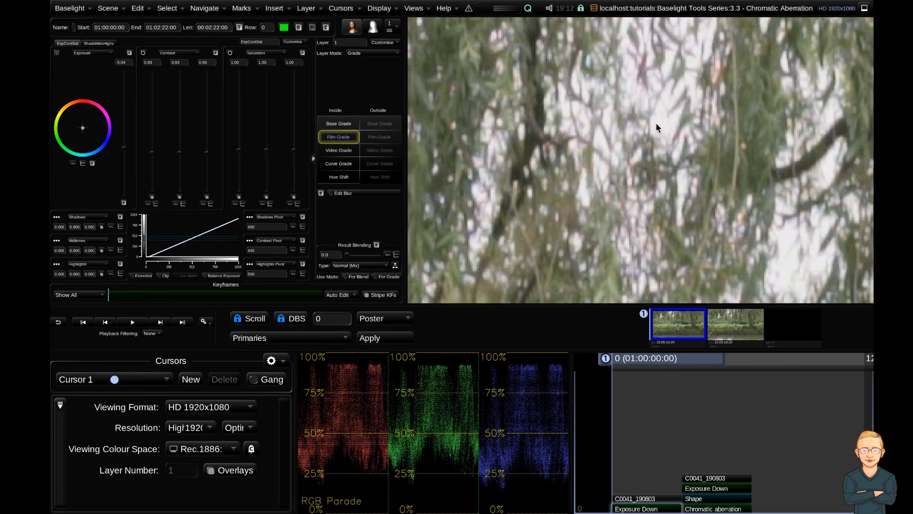
{"action": "mouse_move", "coordinate": [661, 181]}
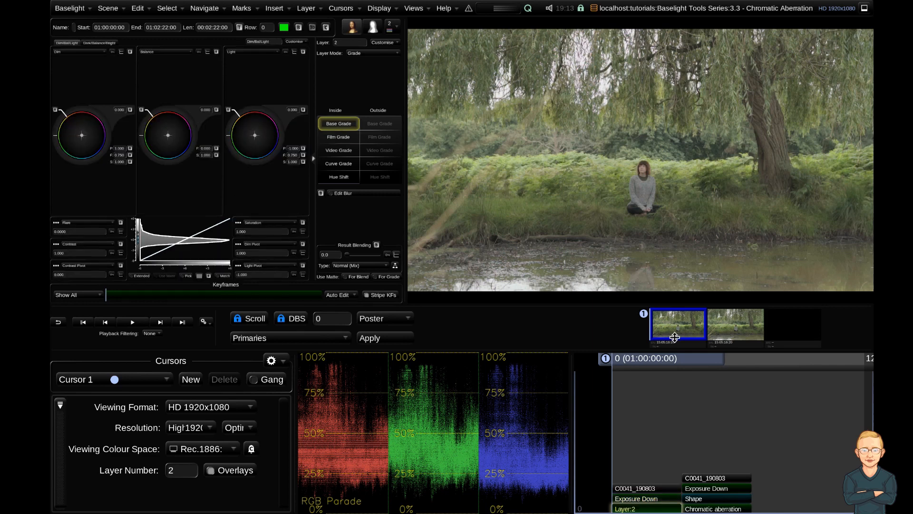
Change the Curve Grade operator's type to Compress Gamut
{"action": "left_click", "coordinate": [338, 176]}
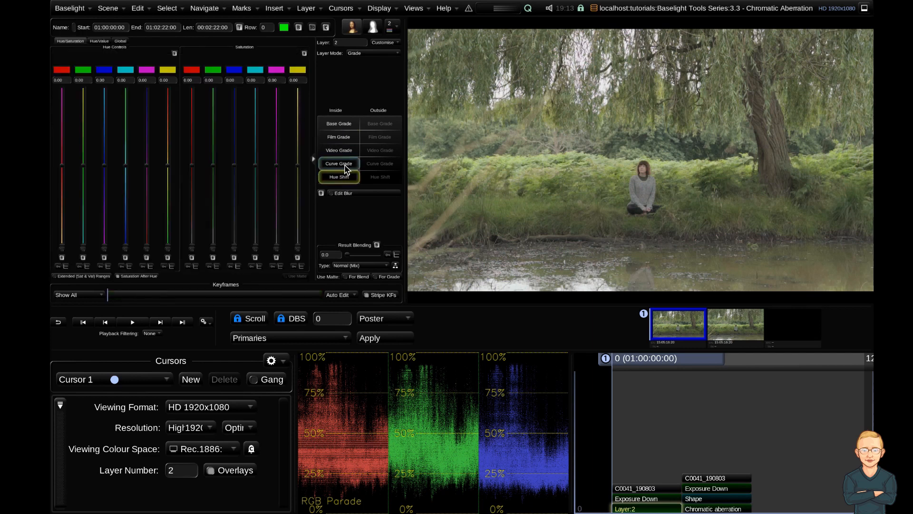
{"action": "right_click", "coordinate": [338, 164]}
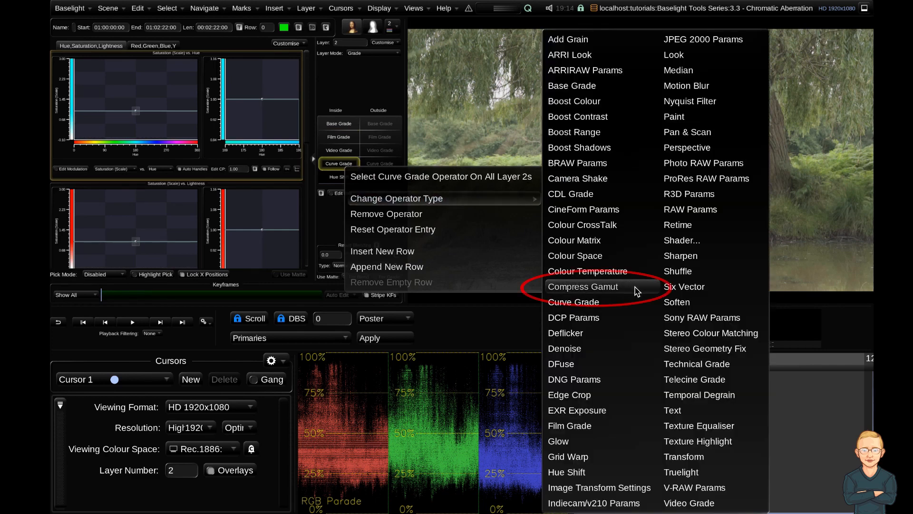
{"action": "left_click", "coordinate": [582, 285]}
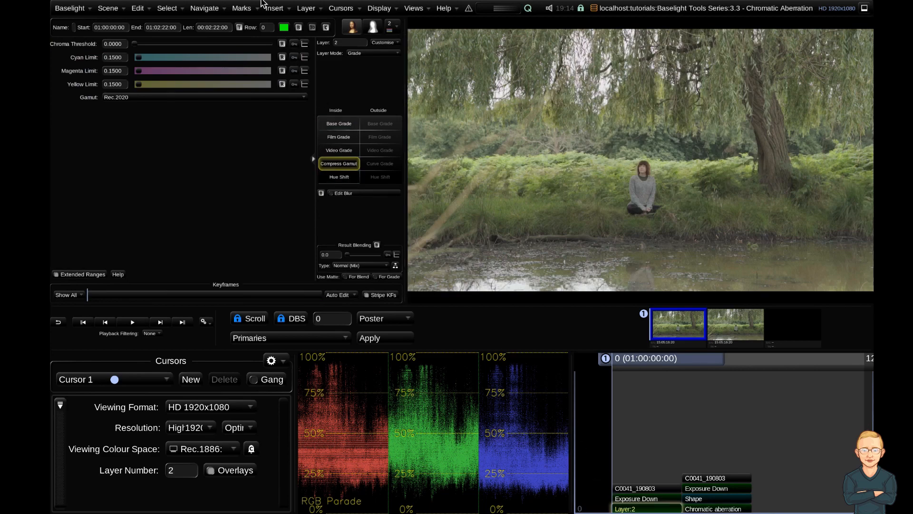
Insert a Compress Gamut operator from the Insert menu and reselect Layer 2
{"action": "left_click", "coordinate": [273, 8]}
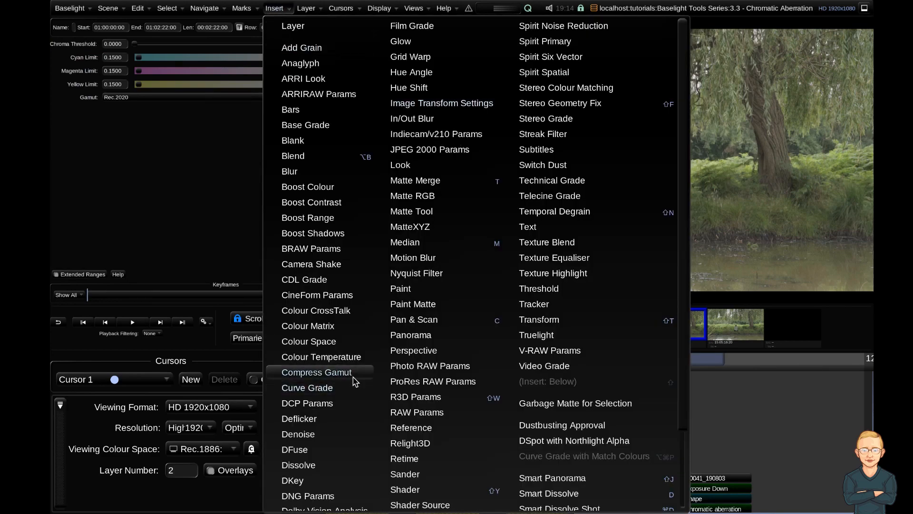
{"action": "left_click", "coordinate": [316, 372]}
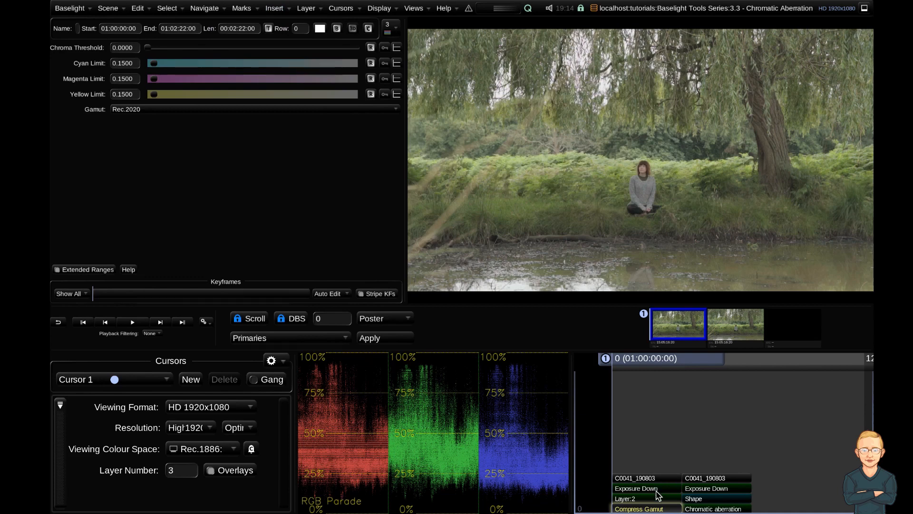
{"action": "left_click", "coordinate": [625, 498]}
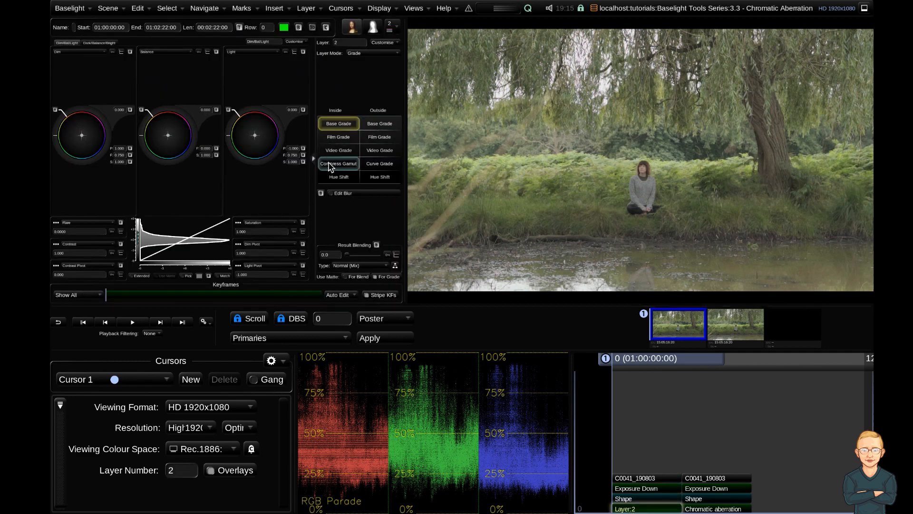
Set the Compress Gamut target to Rec.709 and raise the cyan limit to 5.0
{"action": "left_click", "coordinate": [338, 163]}
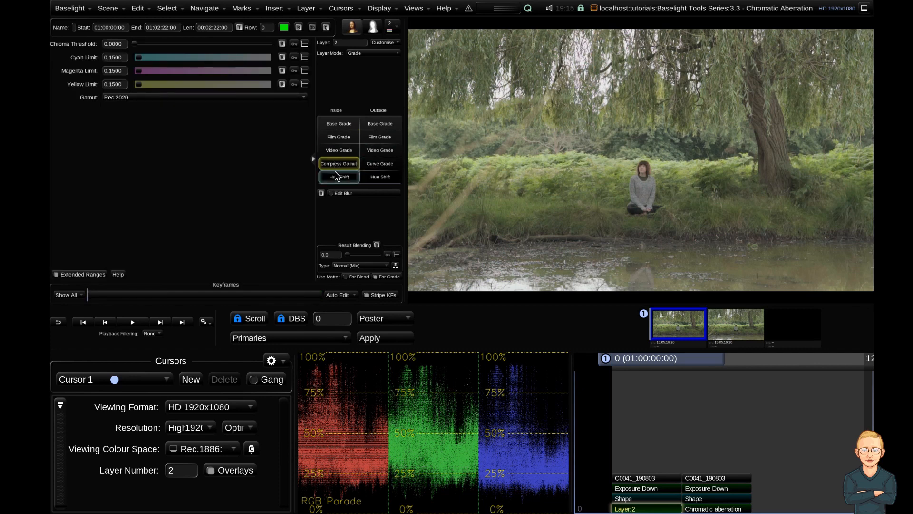
{"action": "mouse_move", "coordinate": [283, 165]}
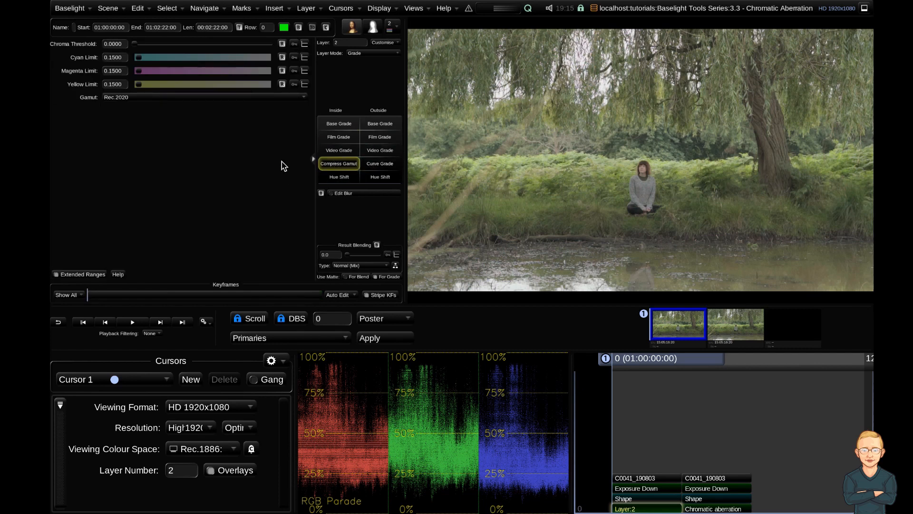
{"action": "mouse_move", "coordinate": [281, 160]}
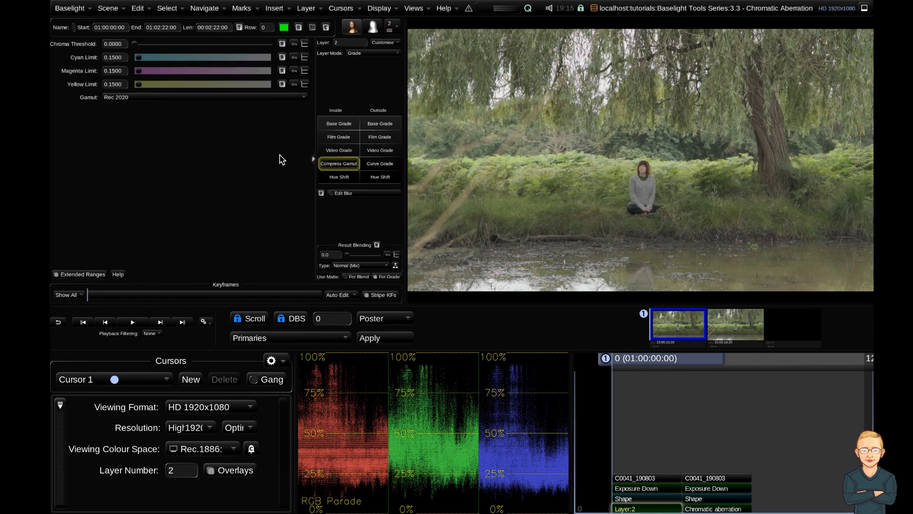
{"action": "mouse_move", "coordinate": [96, 71]}
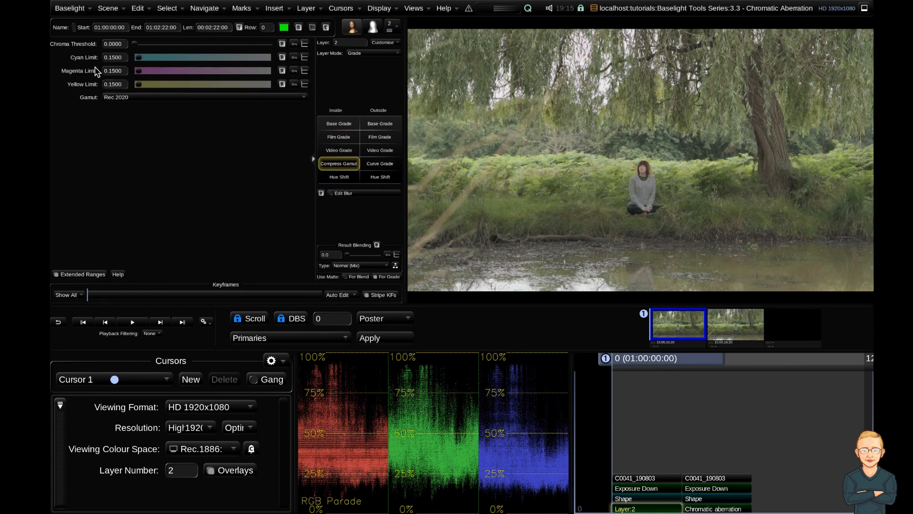
{"action": "mouse_move", "coordinate": [77, 60]}
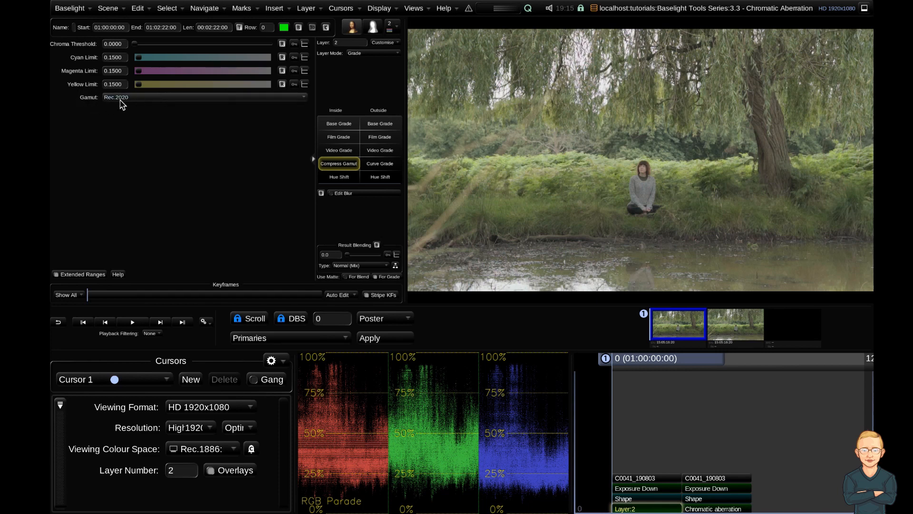
{"action": "left_click", "coordinate": [204, 96]}
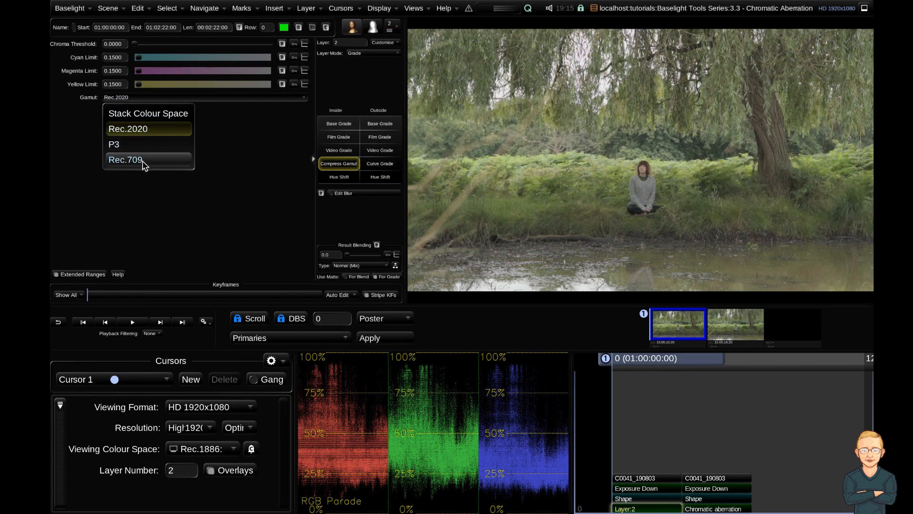
{"action": "left_click", "coordinate": [125, 160]}
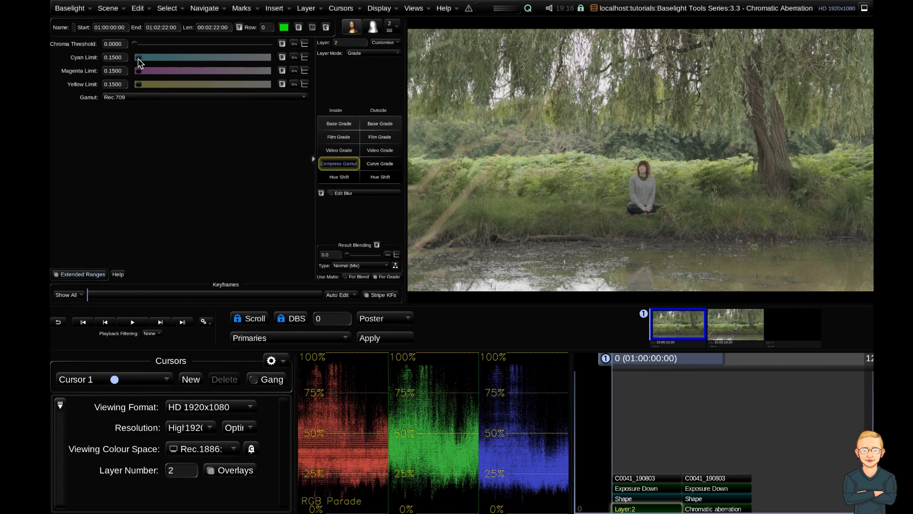
{"action": "left_click_drag", "start_coordinate": [139, 57], "coordinate": [269, 57]}
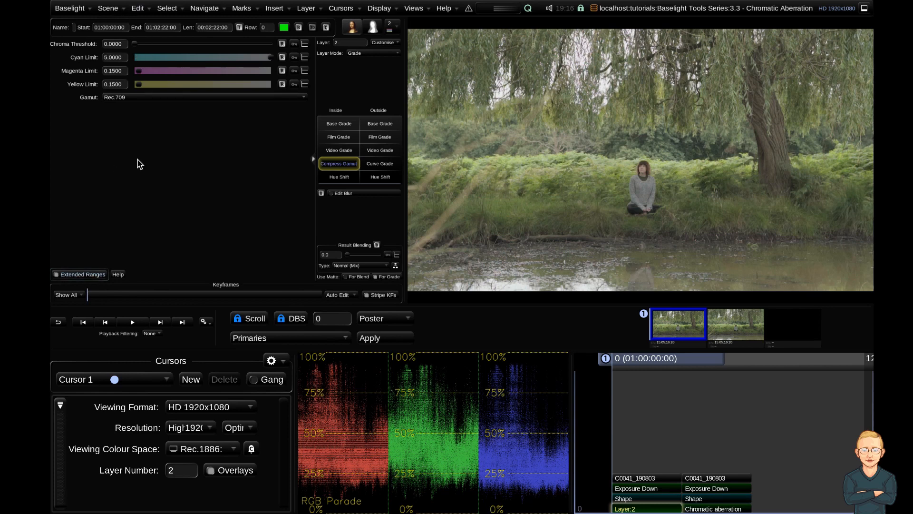
{"action": "mouse_move", "coordinate": [146, 80]}
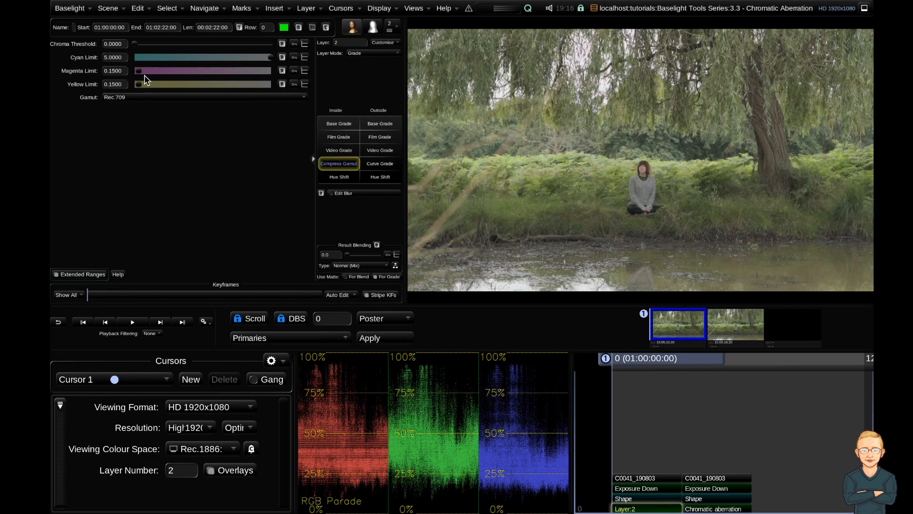
{"action": "mouse_move", "coordinate": [150, 88]}
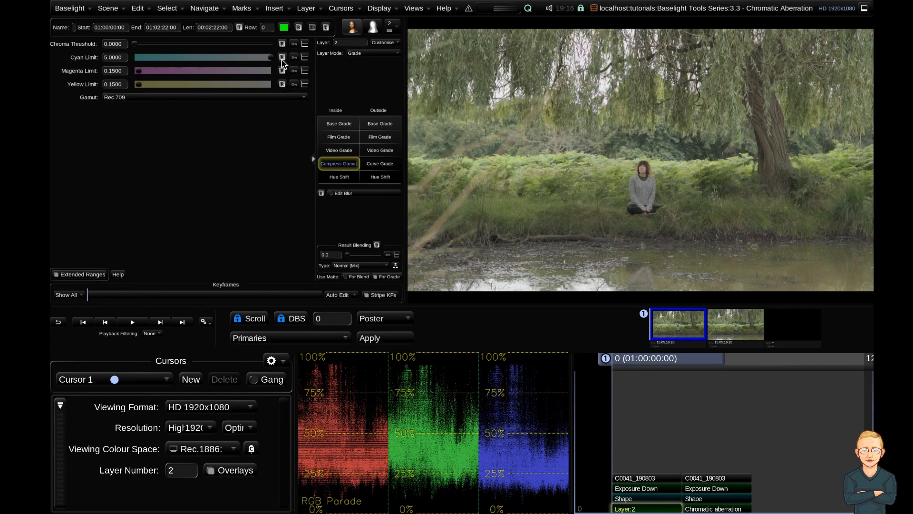
Reset cyan limit to 0.15, set chroma threshold to 1.0 and magenta limit to 5.0
{"action": "left_click", "coordinate": [282, 57]}
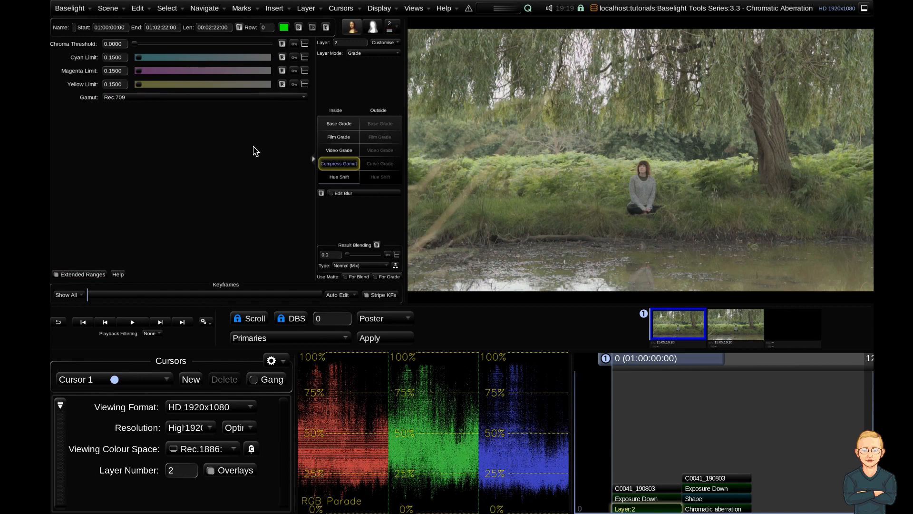
{"action": "mouse_move", "coordinate": [76, 52]}
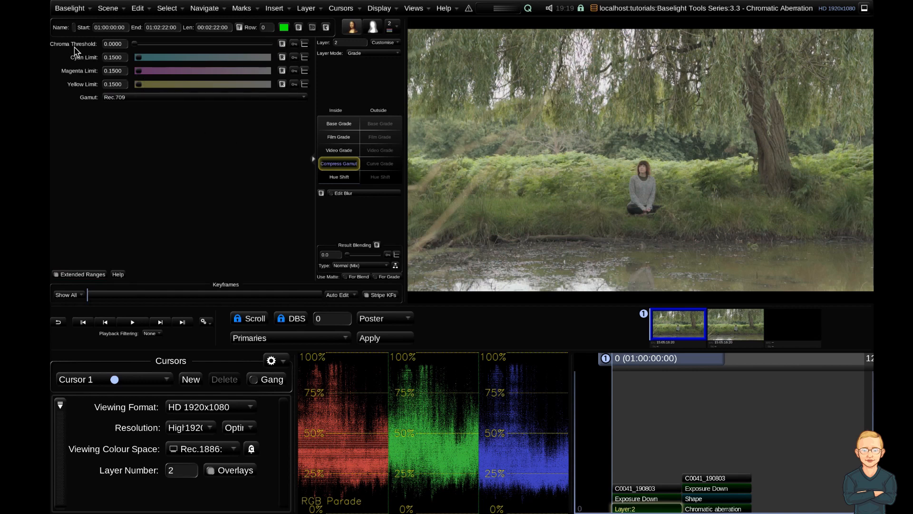
{"action": "left_click_drag", "start_coordinate": [136, 44], "coordinate": [194, 43]}
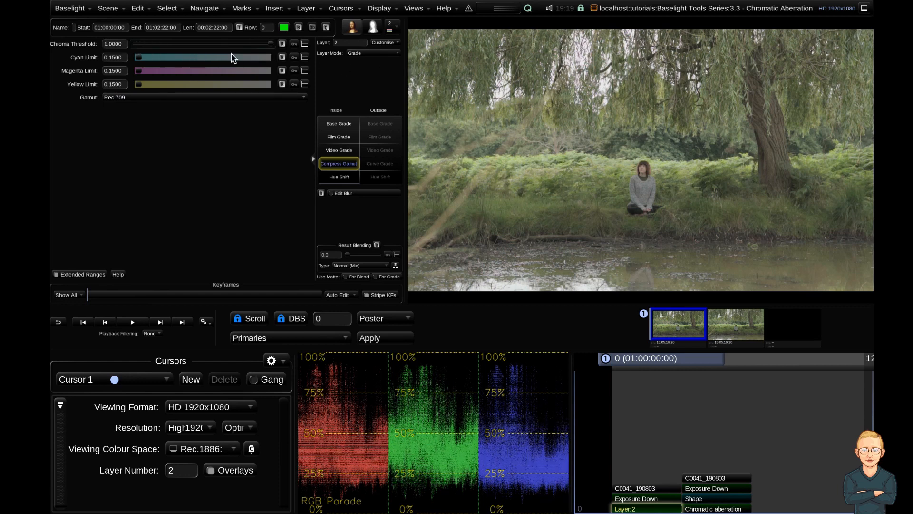
{"action": "mouse_move", "coordinate": [300, 80]}
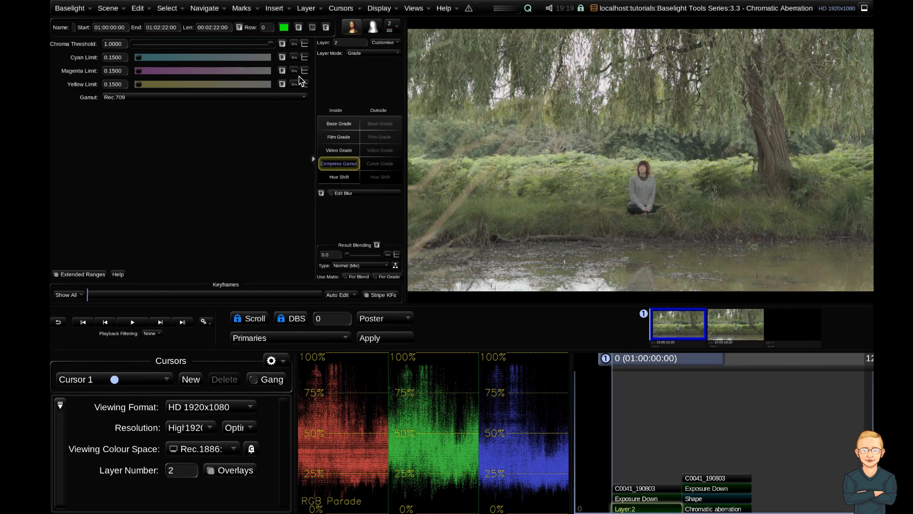
{"action": "mouse_move", "coordinate": [299, 71]}
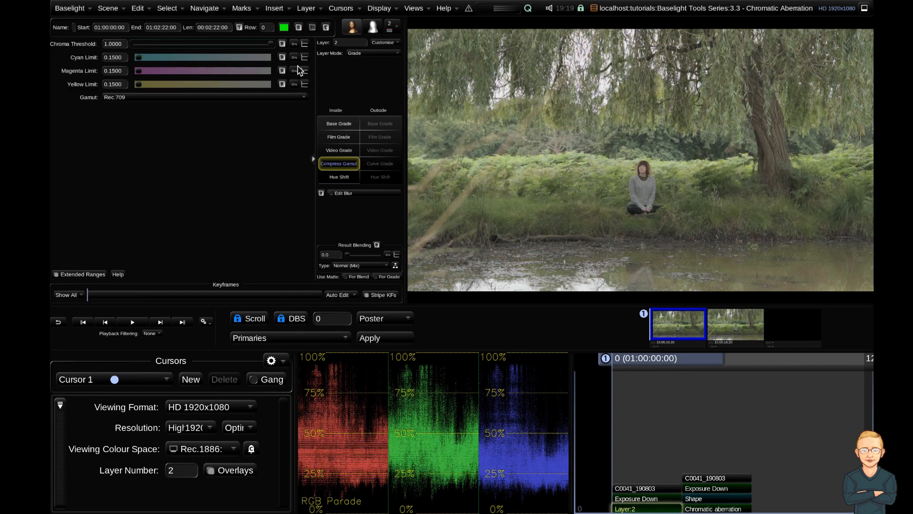
{"action": "mouse_move", "coordinate": [553, 70]}
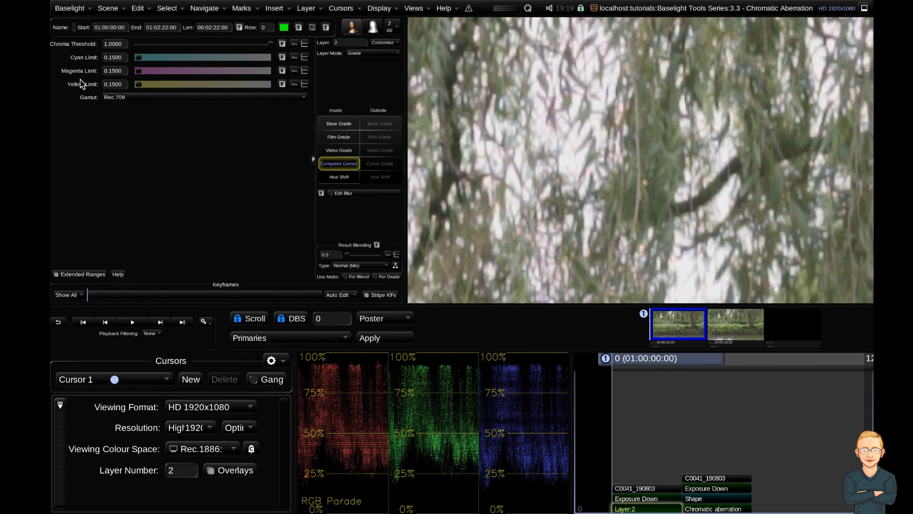
{"action": "mouse_move", "coordinate": [140, 75]}
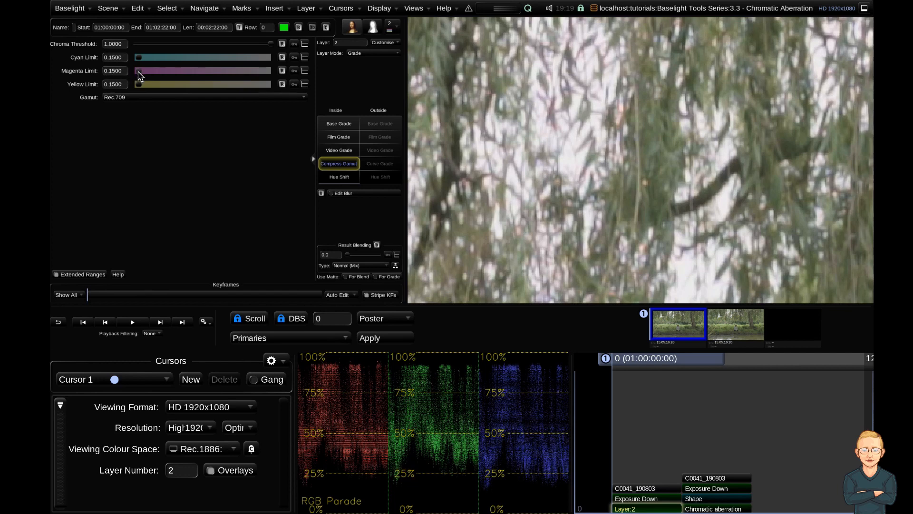
{"action": "left_click_drag", "start_coordinate": [138, 70], "coordinate": [245, 71]}
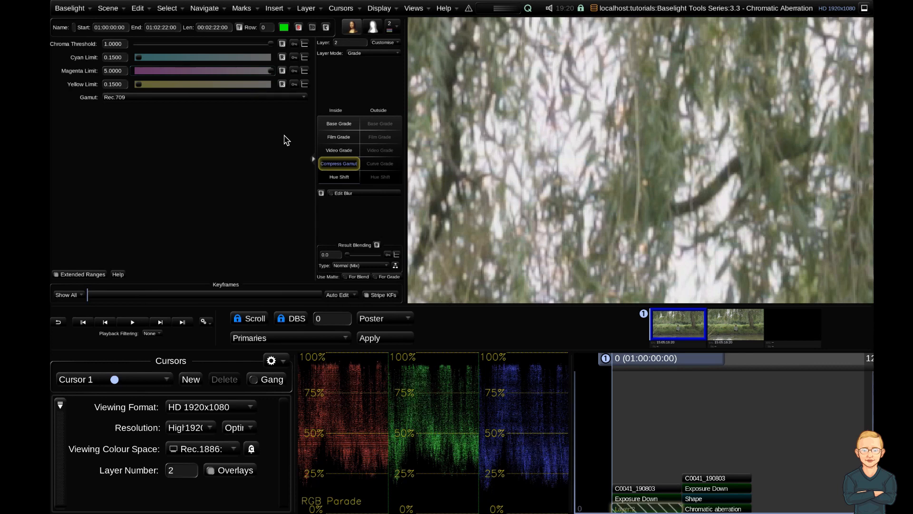
{"action": "mouse_move", "coordinate": [526, 119]}
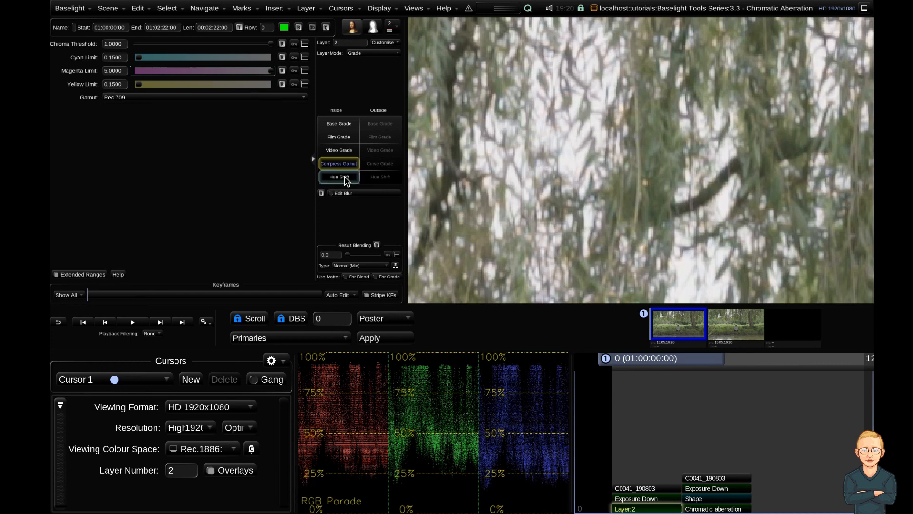
Lower the Hue Shift magenta saturation to -0.41, then reselect the operator
{"action": "left_click", "coordinate": [339, 176]}
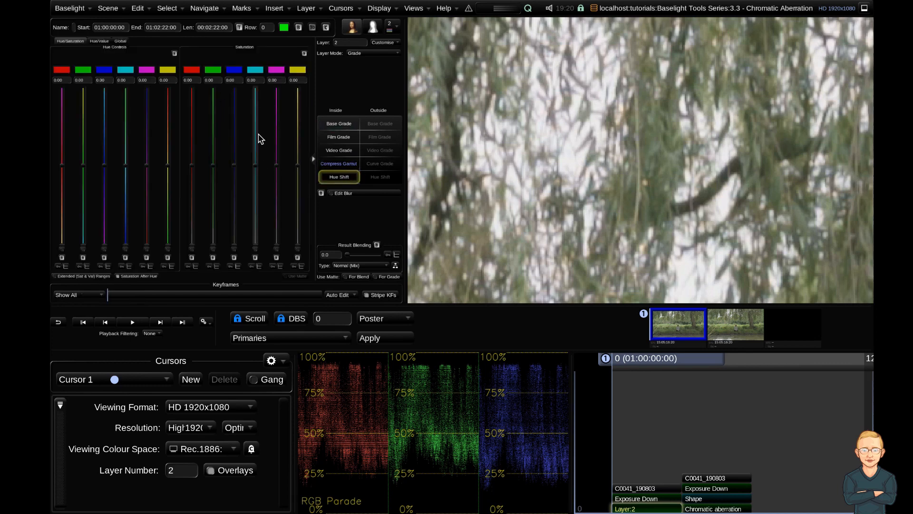
{"action": "mouse_move", "coordinate": [262, 150]}
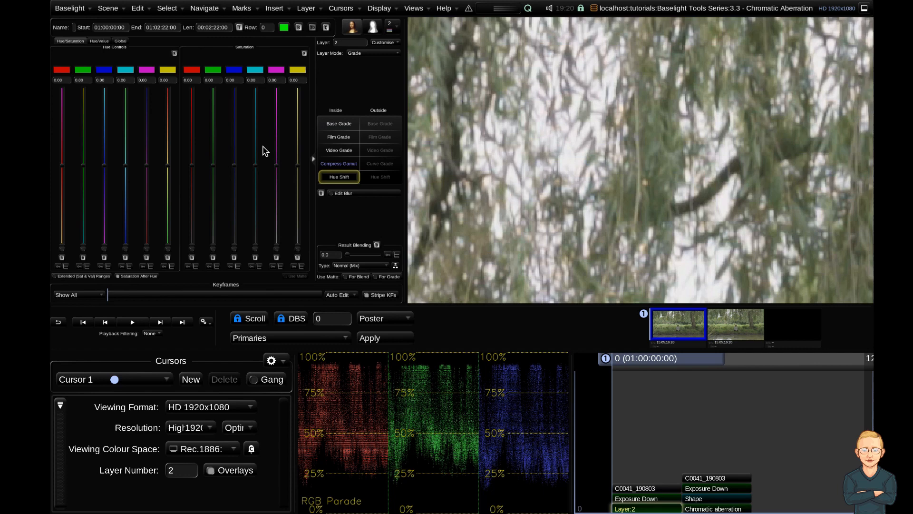
{"action": "mouse_move", "coordinate": [277, 86]}
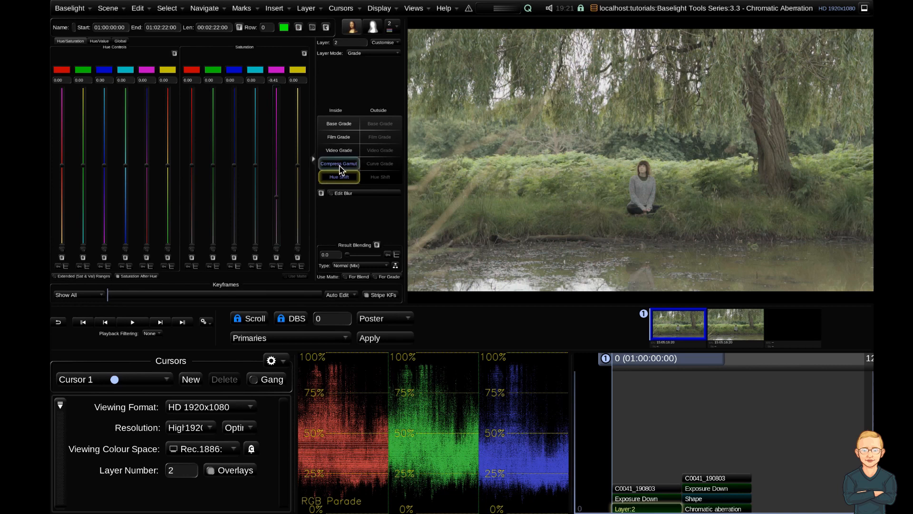
{"action": "left_click", "coordinate": [339, 176]}
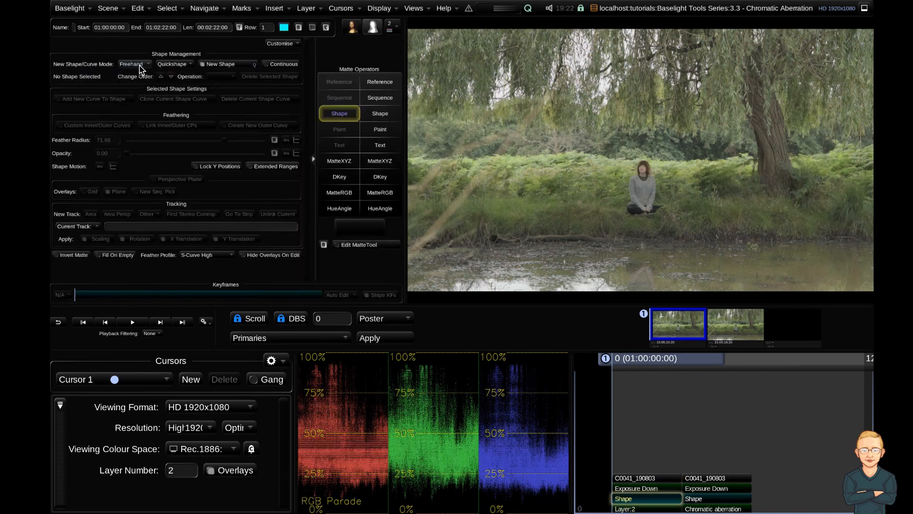
{"action": "mouse_move", "coordinate": [412, 105]}
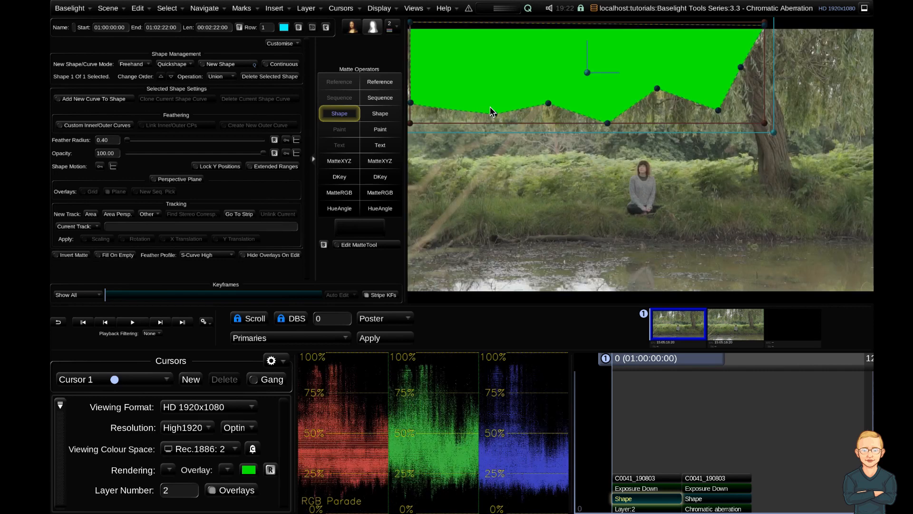
Feather the freehand sky shape to a radius of about 27, then show Compress Gamut again
{"action": "left_click_drag", "start_coordinate": [126, 140], "coordinate": [132, 140]}
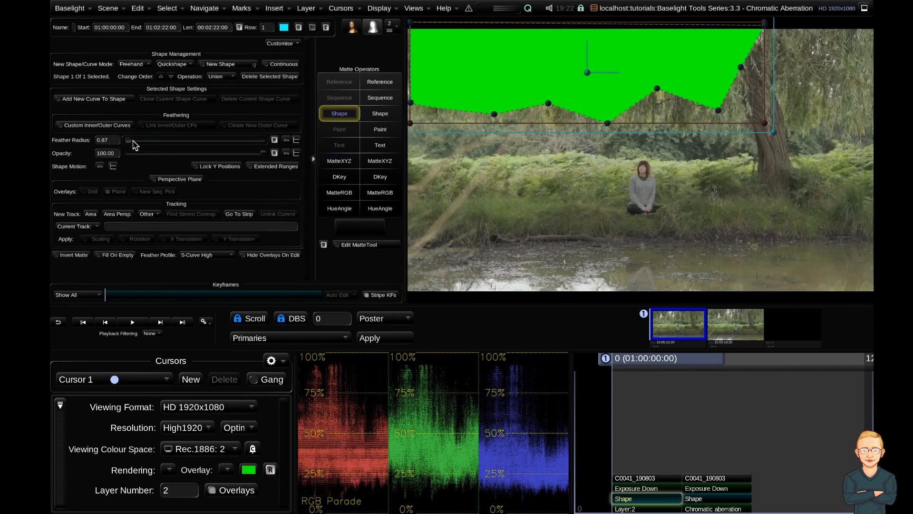
{"action": "left_click_drag", "start_coordinate": [128, 140], "coordinate": [166, 140]}
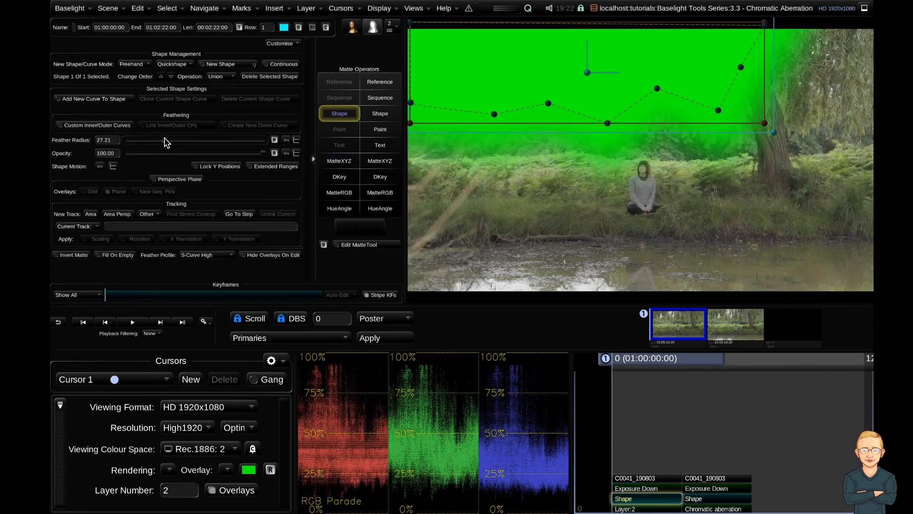
{"action": "left_click_drag", "start_coordinate": [172, 139], "coordinate": [161, 139]}
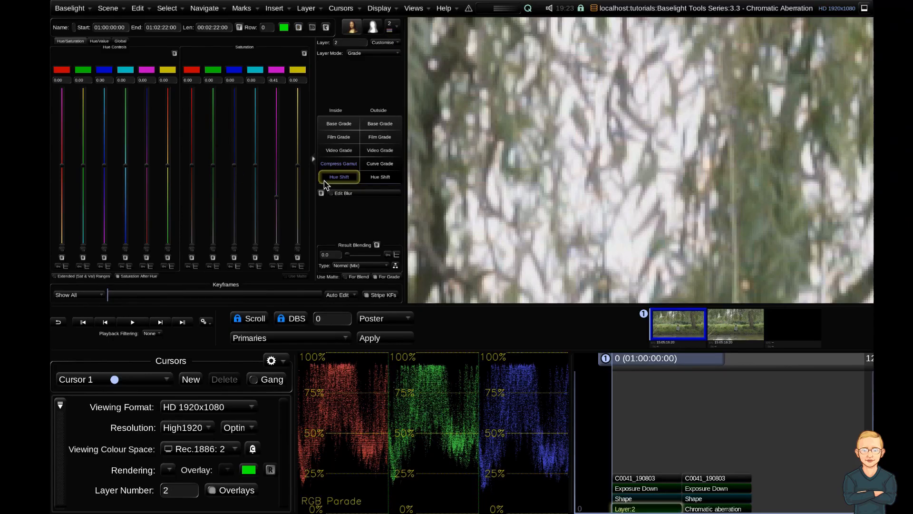
{"action": "left_click", "coordinate": [338, 163]}
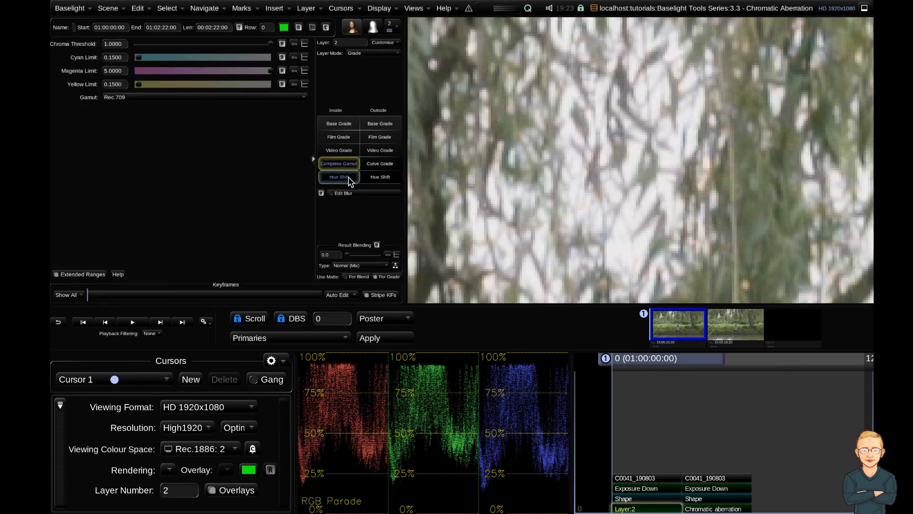